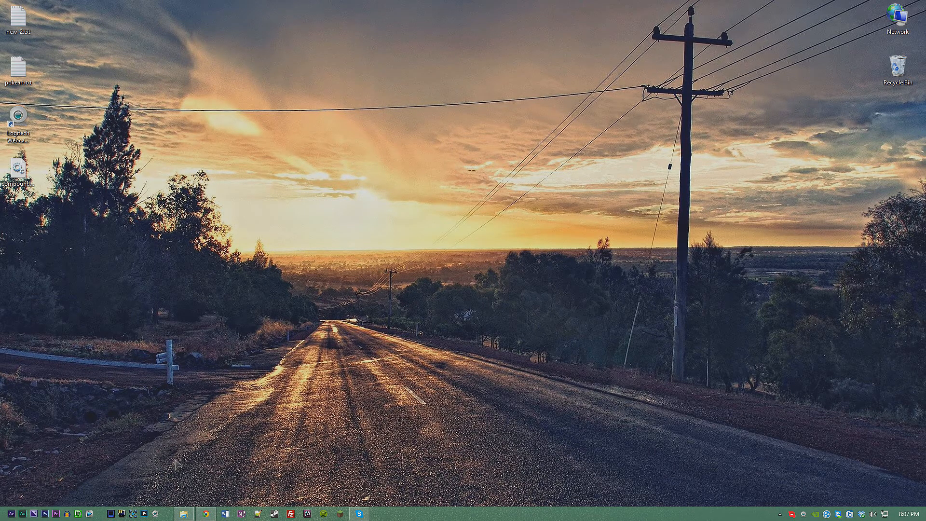
mouse_move(546, 173)
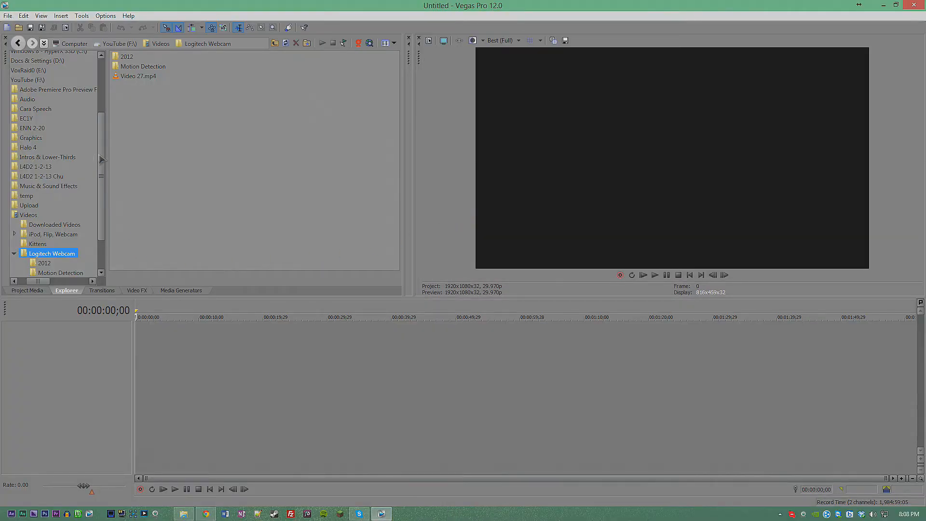
Step: Add the L4D2 1-2-13 .avi gameplay recording from Explorer onto the timeline
click(36, 167)
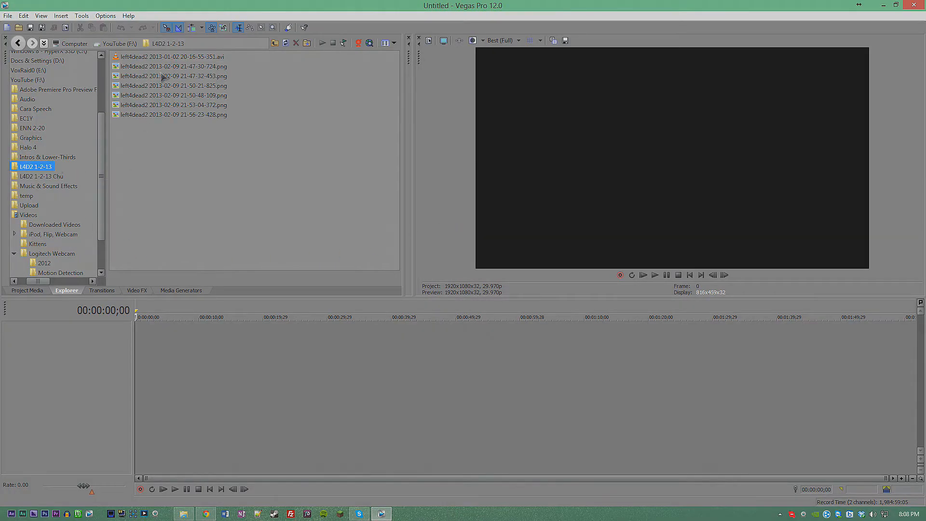
click(172, 66)
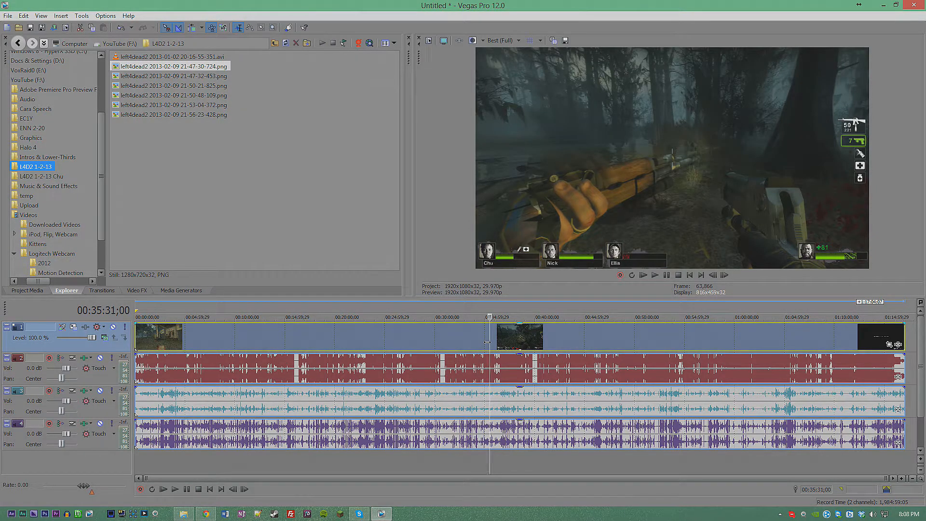
mouse_move(549, 345)
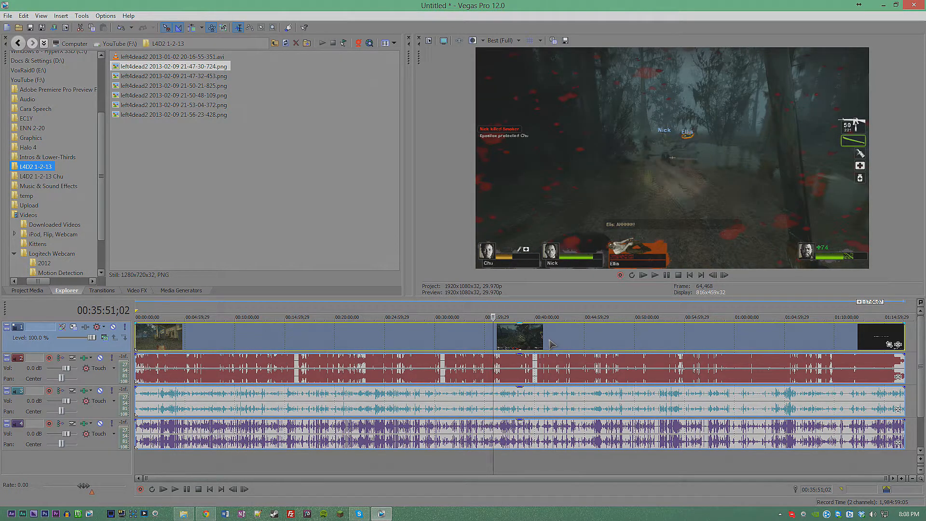
right_click(552, 345)
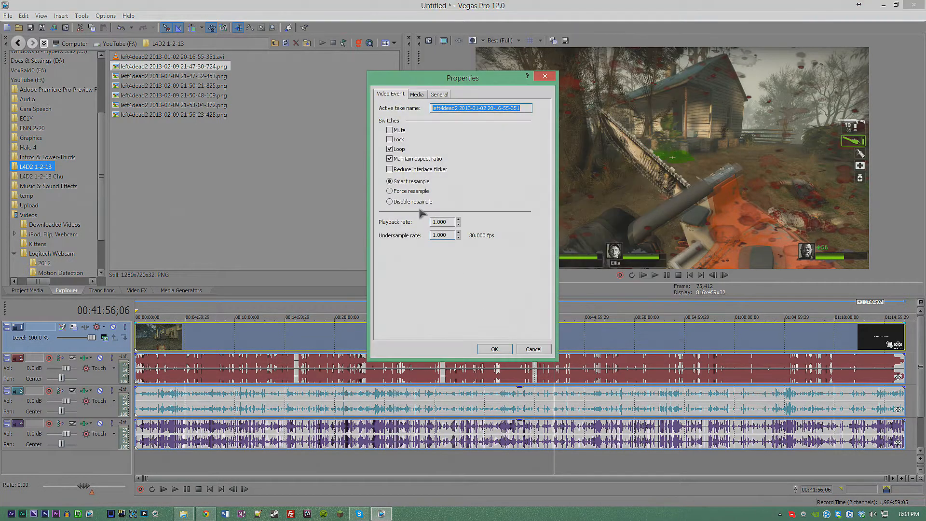
click(389, 202)
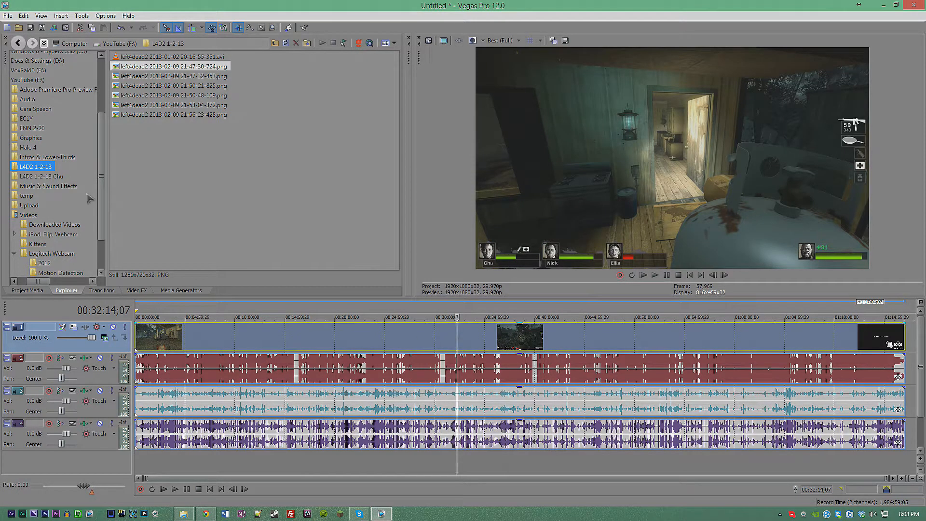
Step: Browse the File menu commands before switching to the MediaFire page in Chrome
click(7, 16)
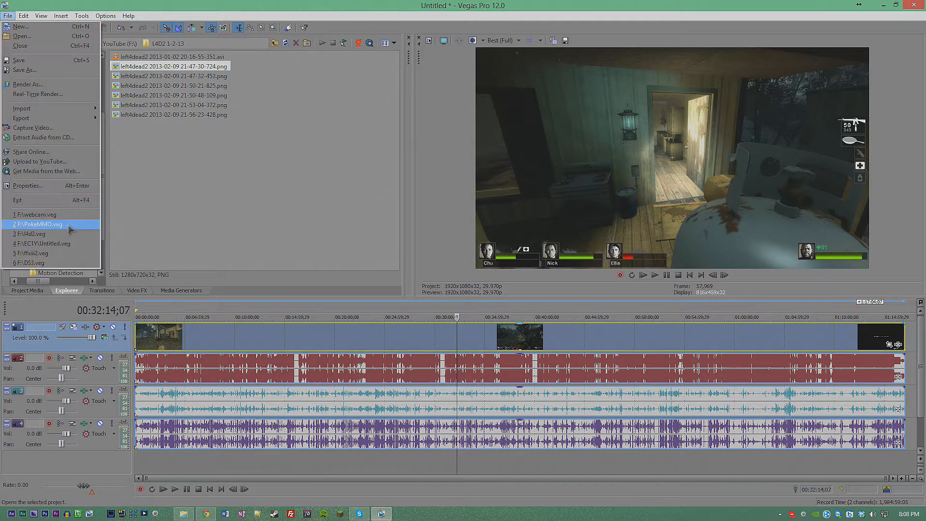
click(37, 224)
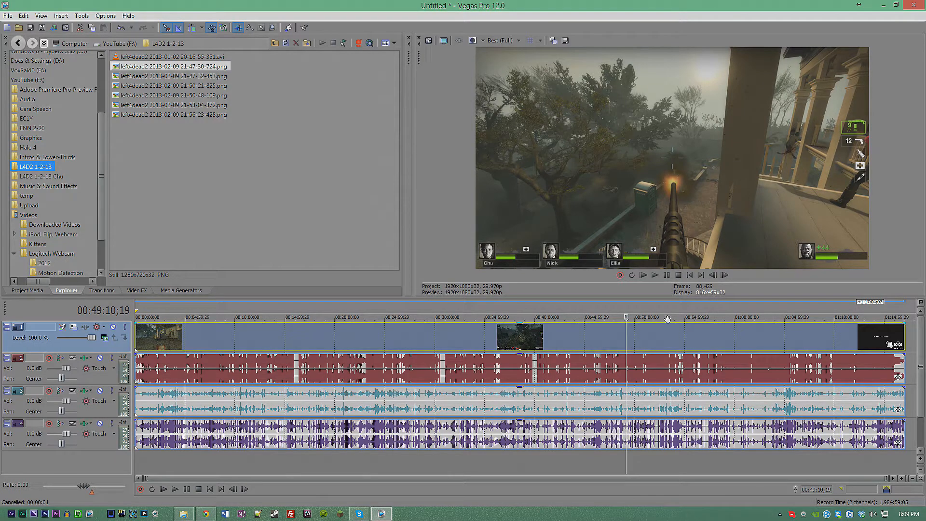
mouse_move(359, 44)
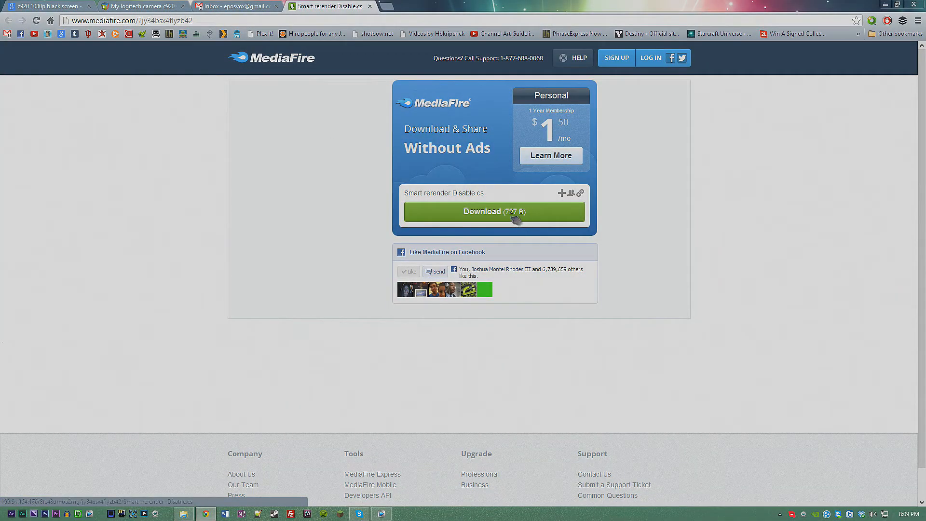
Step: Download Smart rerender Disable.cs from the MediaFire page
click(494, 211)
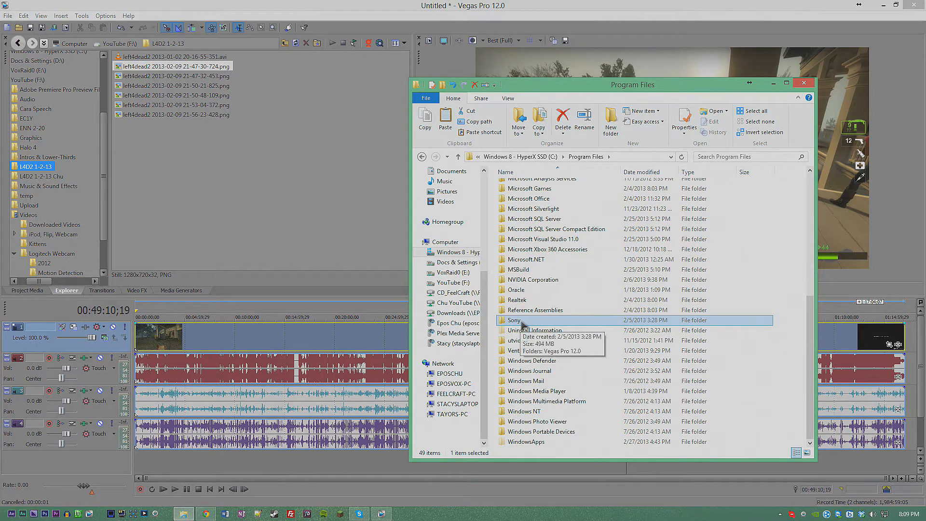
Step: Paste the downloaded script into Program Files > Sony > Vegas Pro 12.0 > Script Menu
double_click(514, 320)
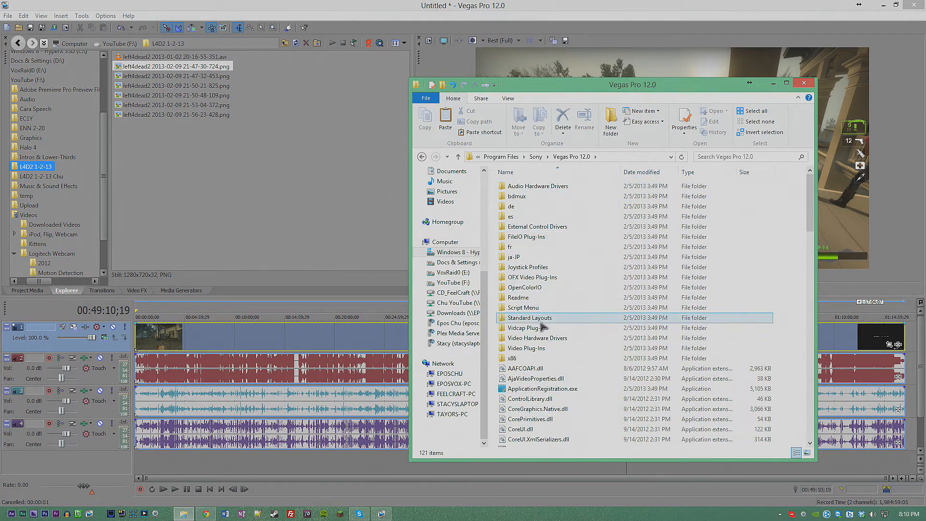
double_click(523, 307)
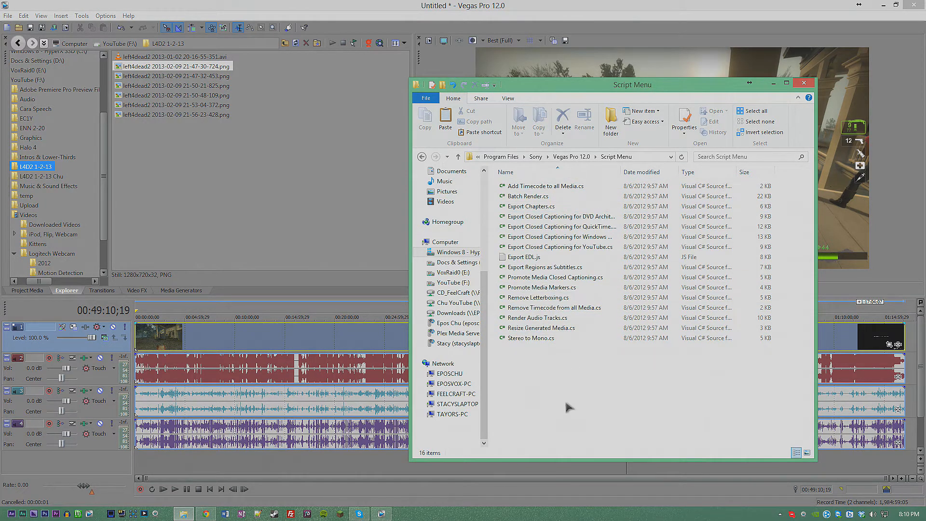
right_click(570, 409)
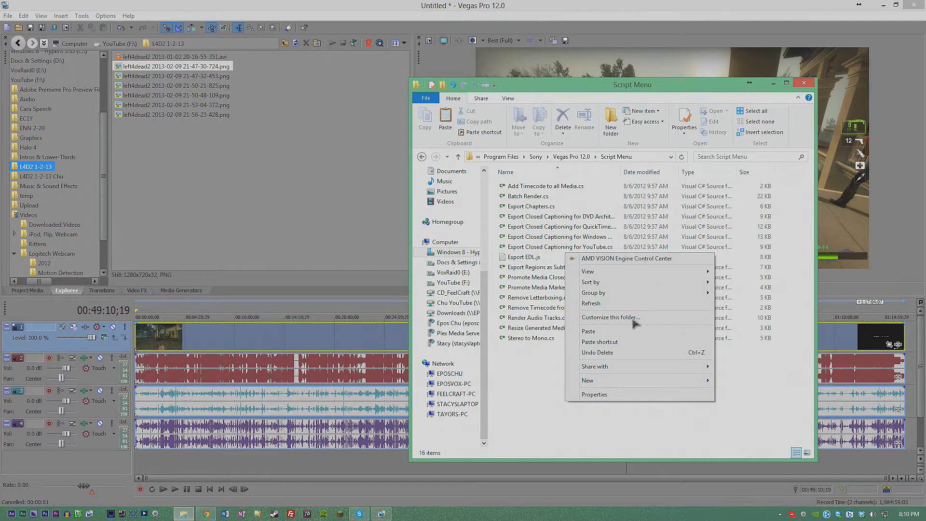
mouse_move(632, 333)
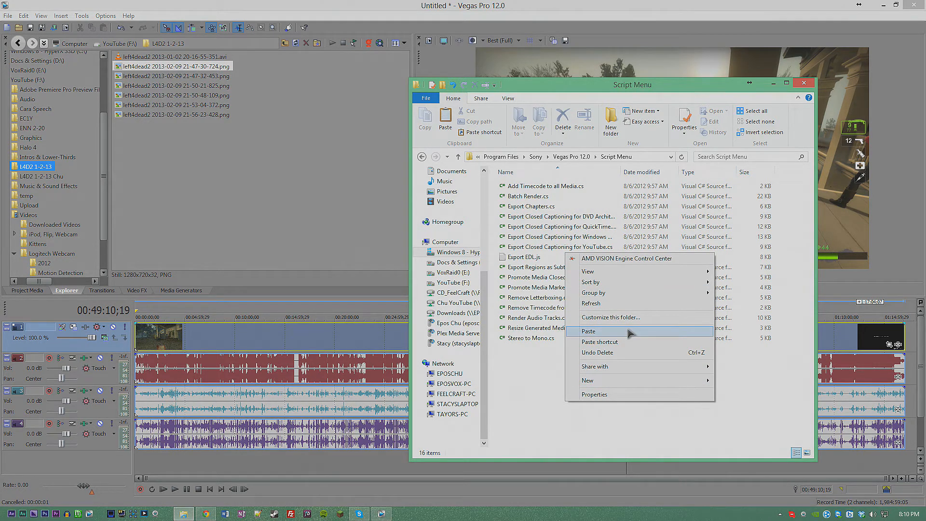
click(588, 331)
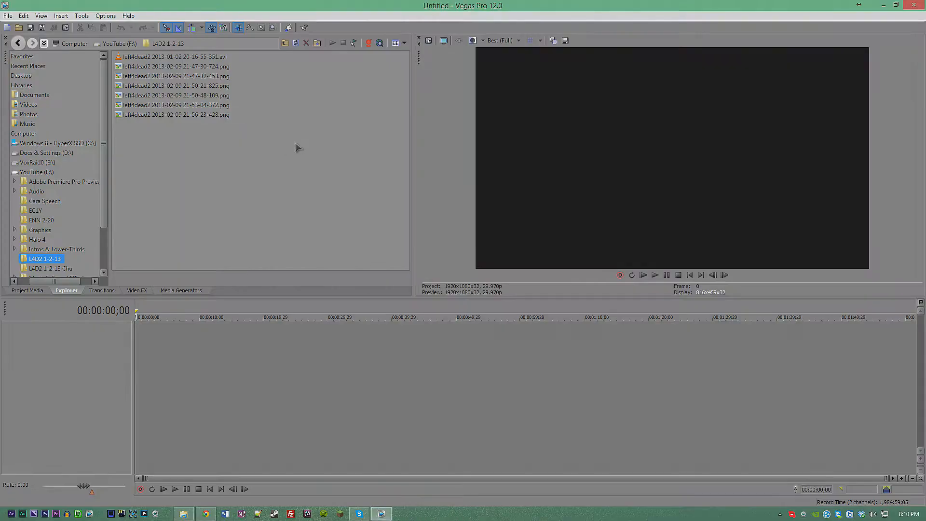
Step: Add the .avi gameplay recording to the fresh project and accept Yes to match project video settings
click(175, 56)
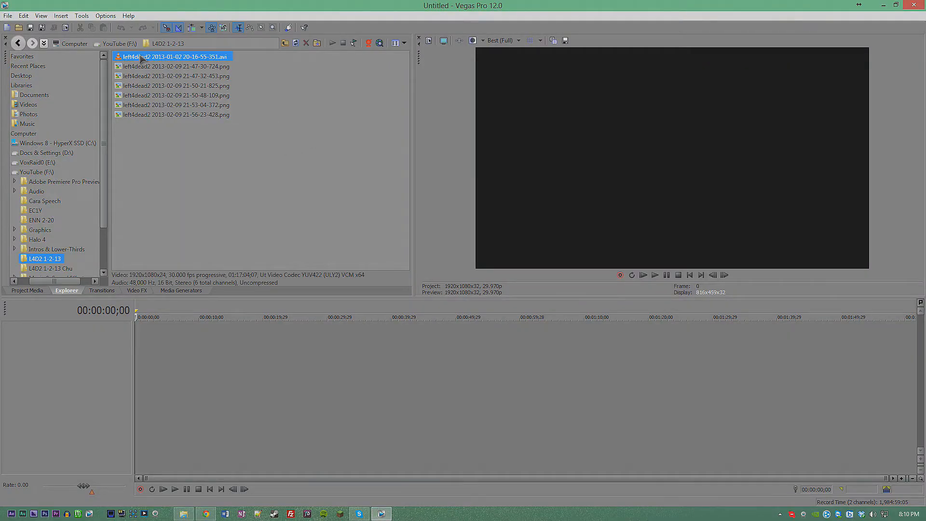
double_click(175, 56)
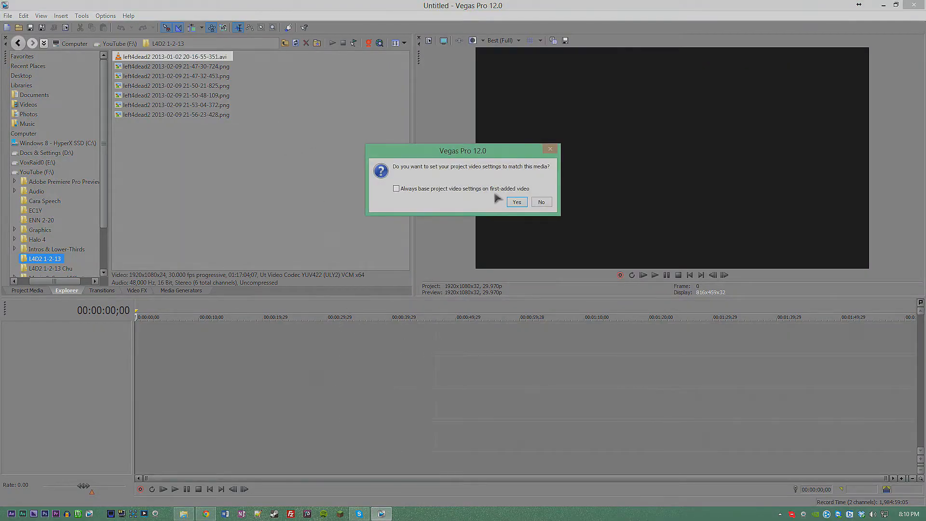
click(516, 201)
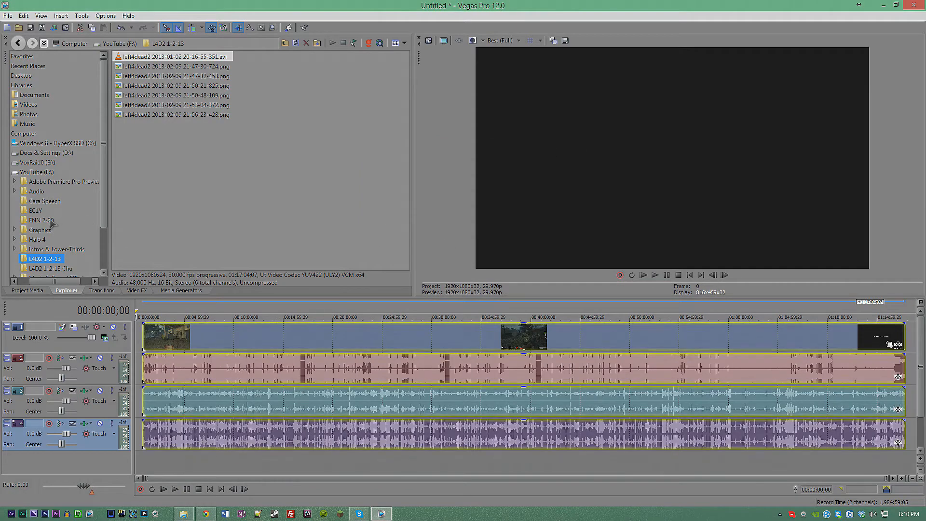
click(37, 240)
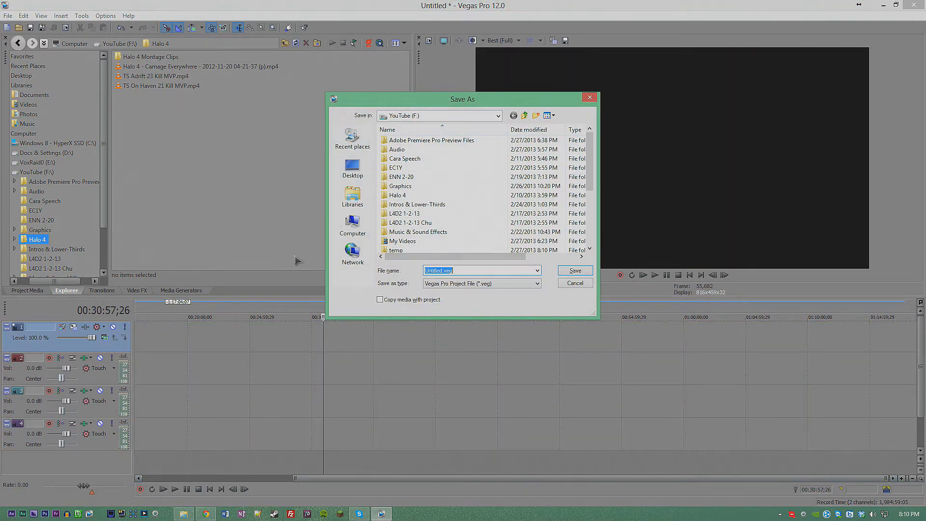
Step: Cancel the Save As prompt and add TS Adrift 23 Kill MVP.mp4 from the Halo 4 folder
click(573, 283)
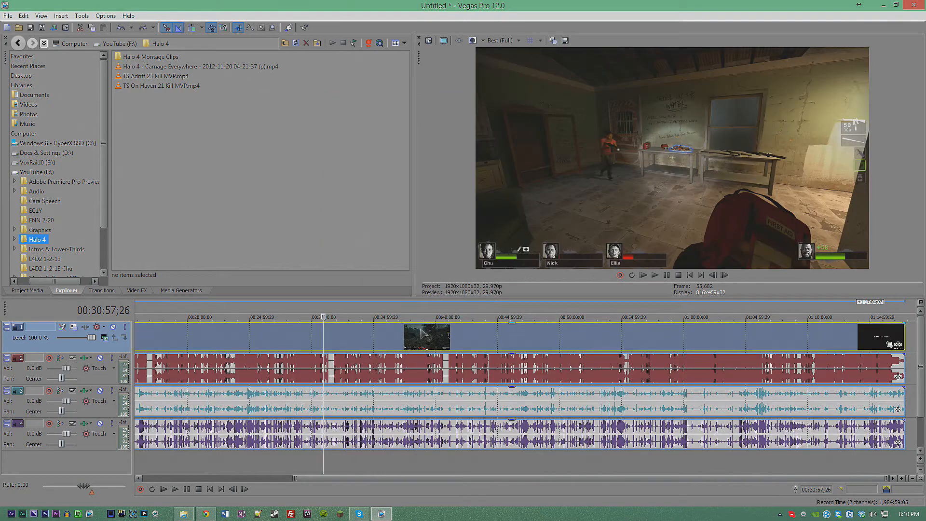
click(157, 75)
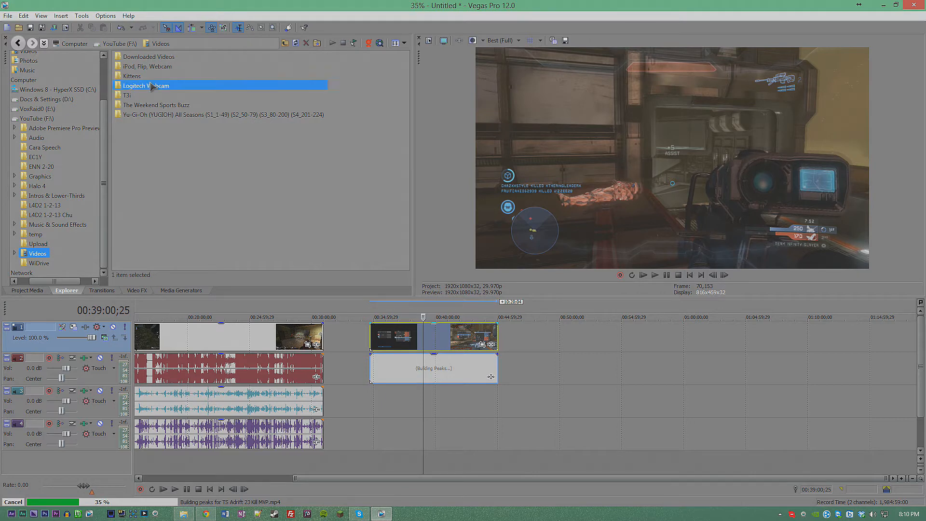
Step: Add Video 27.mp4 from the Logitech Webcam folder to the end of the timeline
double_click(146, 86)
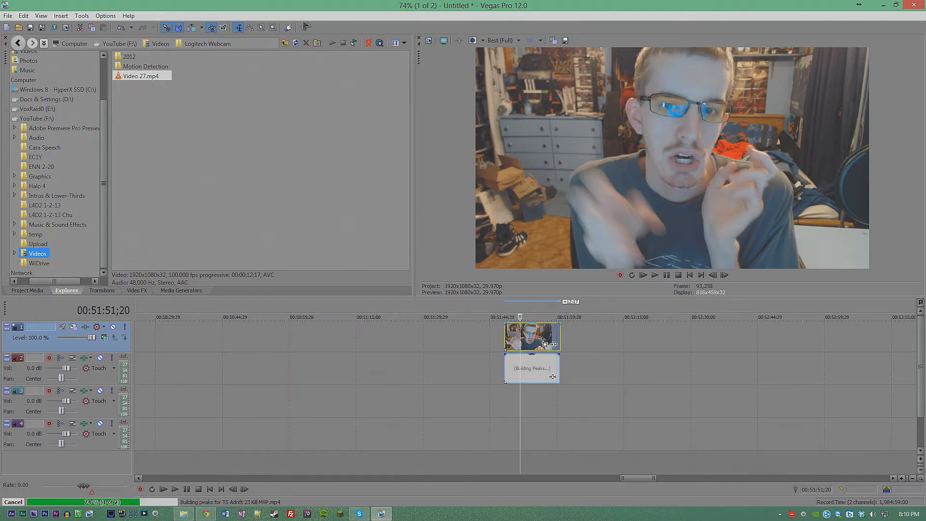
click(81, 15)
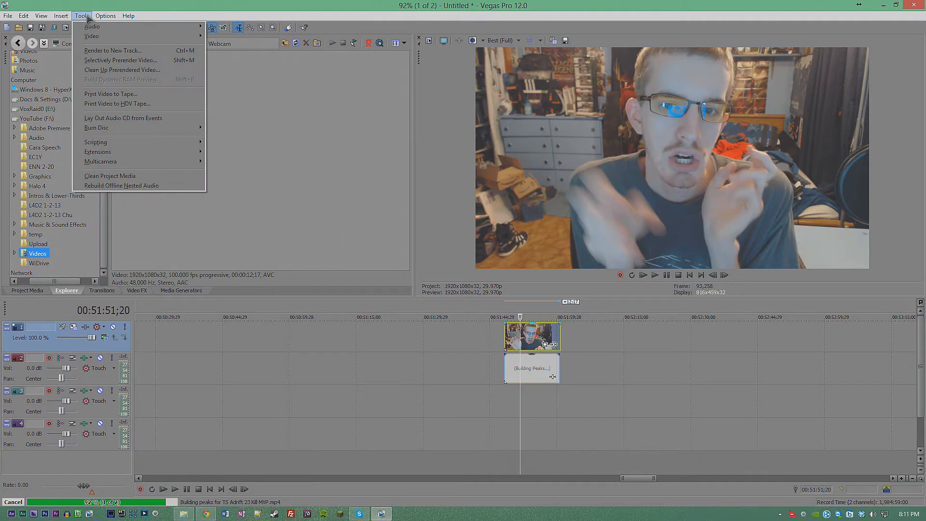
Step: Run Smart rerender Disable from Tools > Scripting and check a clip's Properties show Disable resample
click(96, 142)
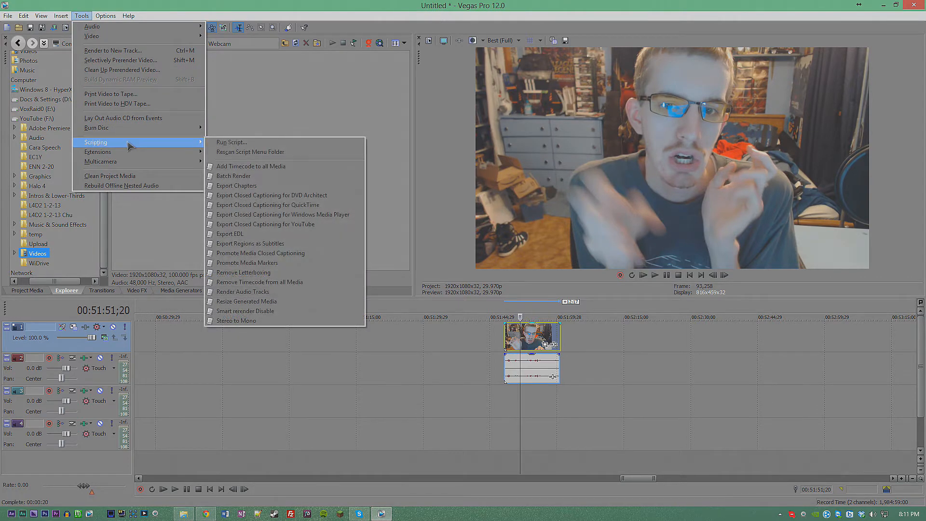
mouse_move(245, 311)
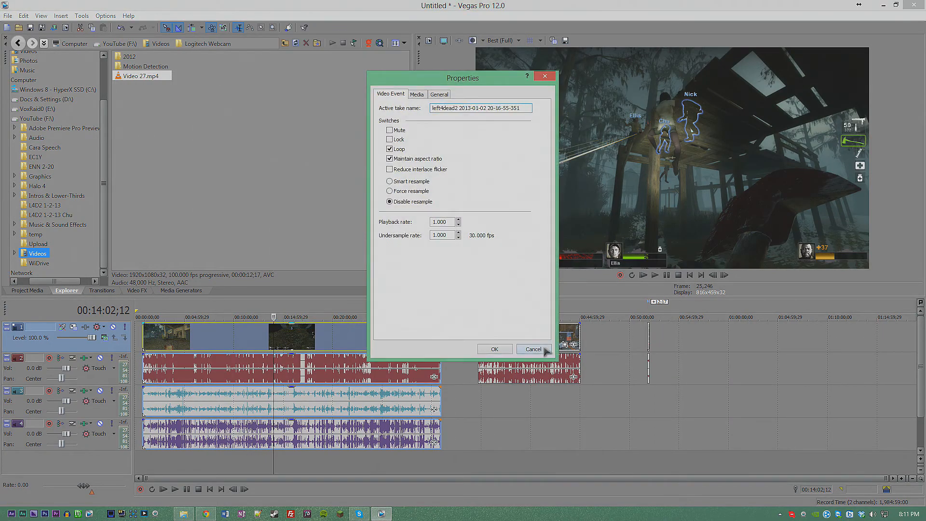
click(81, 16)
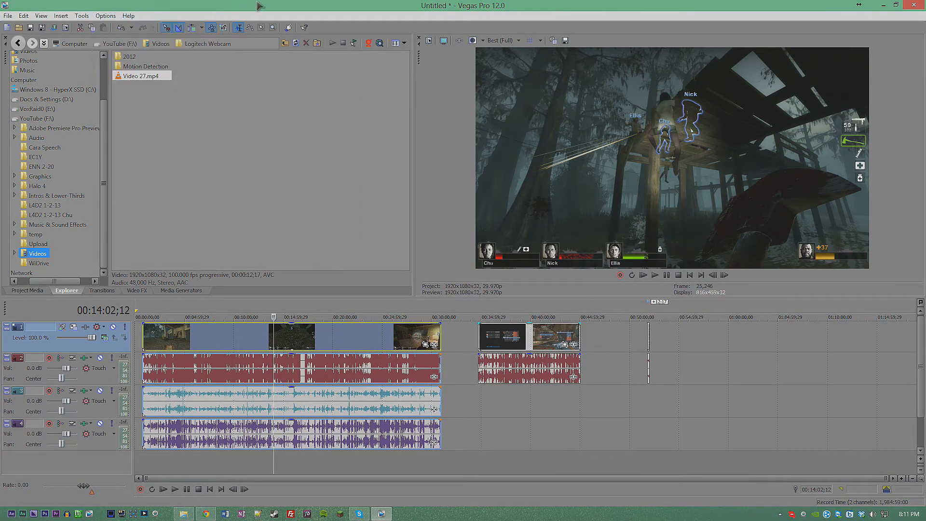
mouse_move(340, 33)
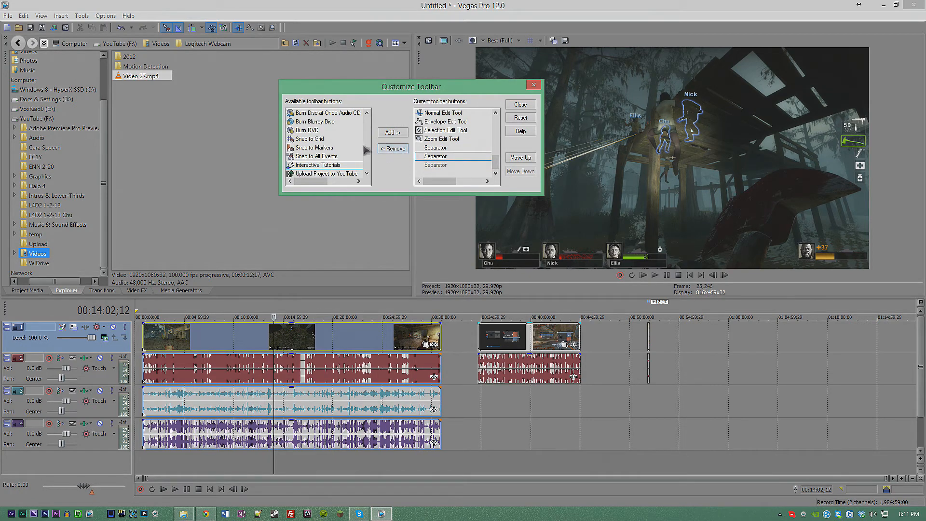
Step: Scroll the Customize Toolbar available-buttons list down to the Smart rerender Disable entry
scroll(down, 3)
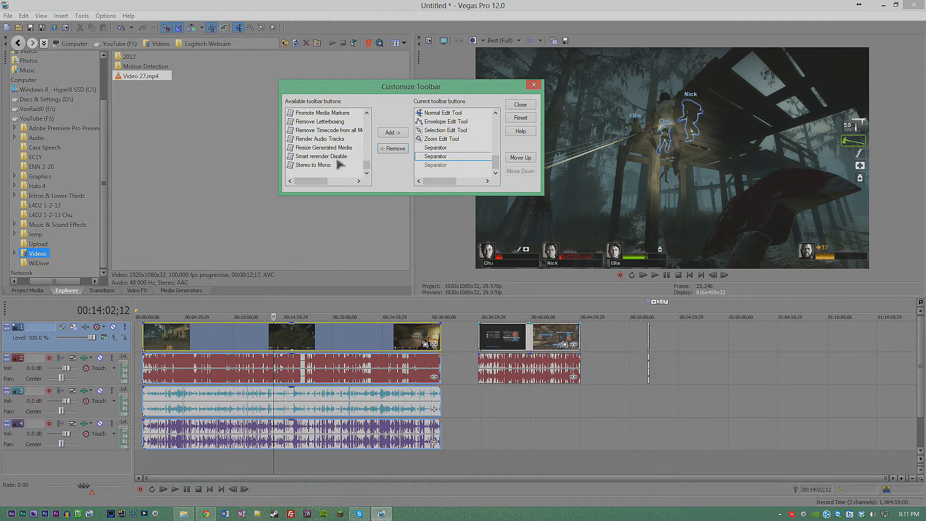